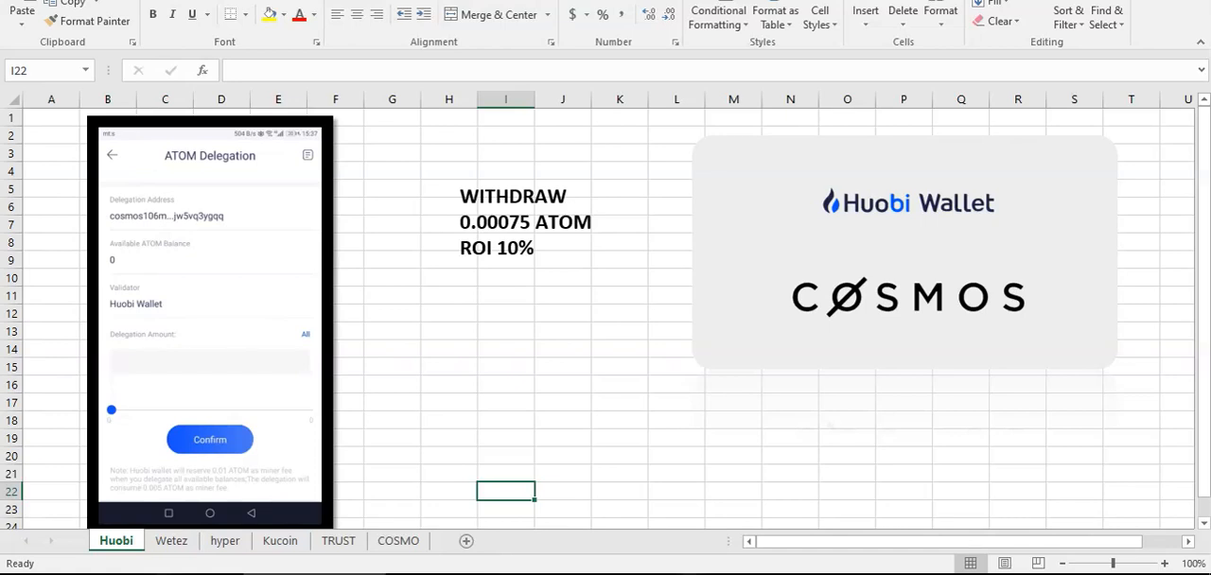
mouse_move(573, 343)
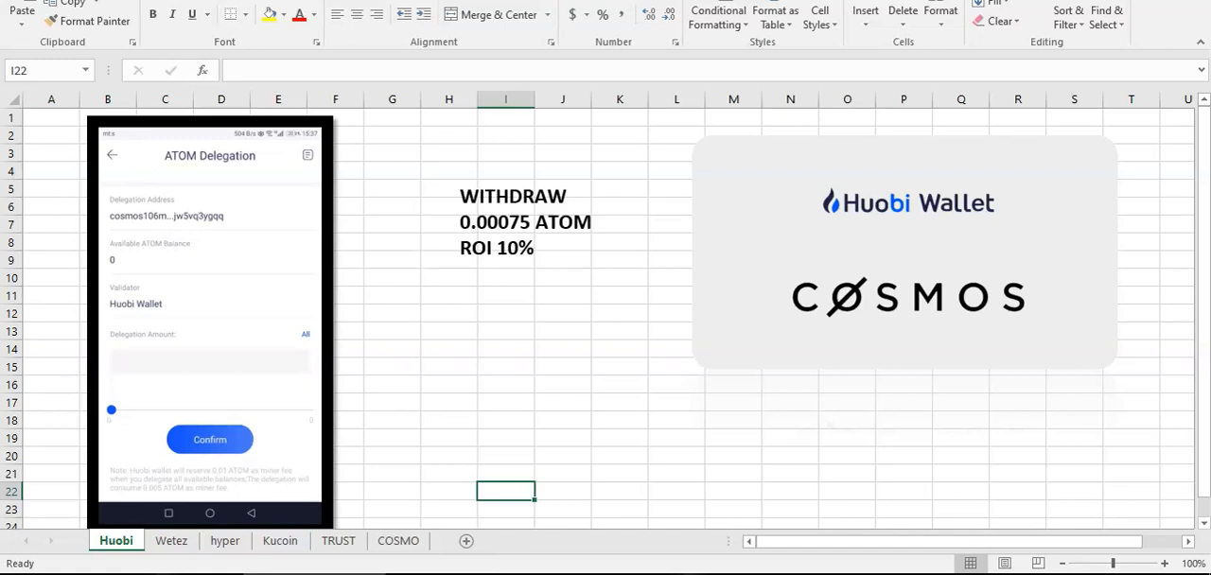
mouse_move(589, 261)
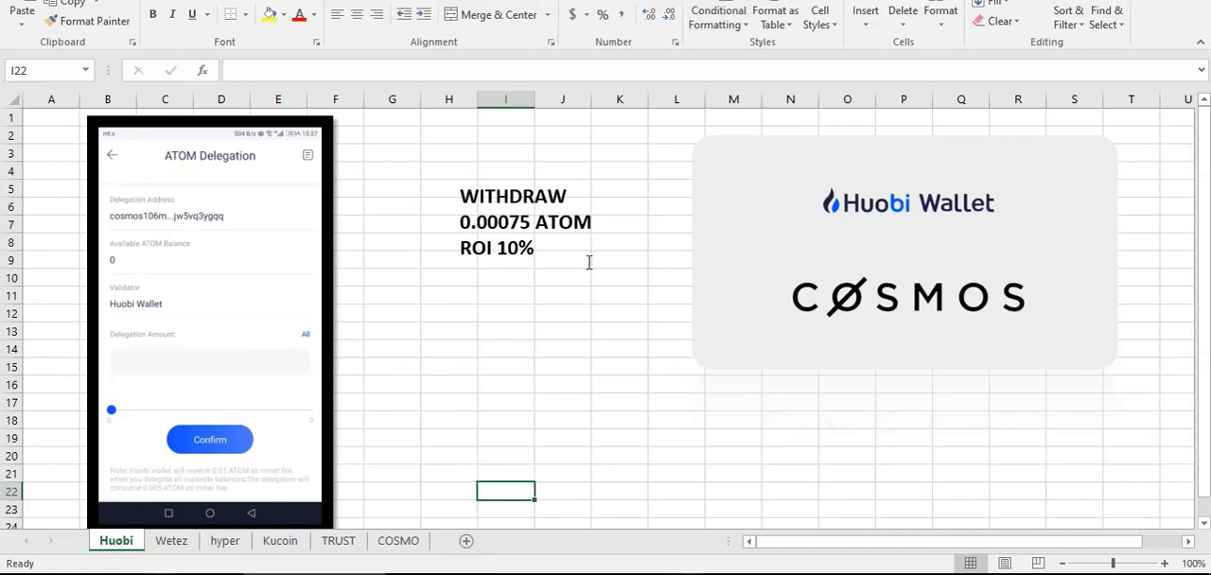
mouse_move(568, 284)
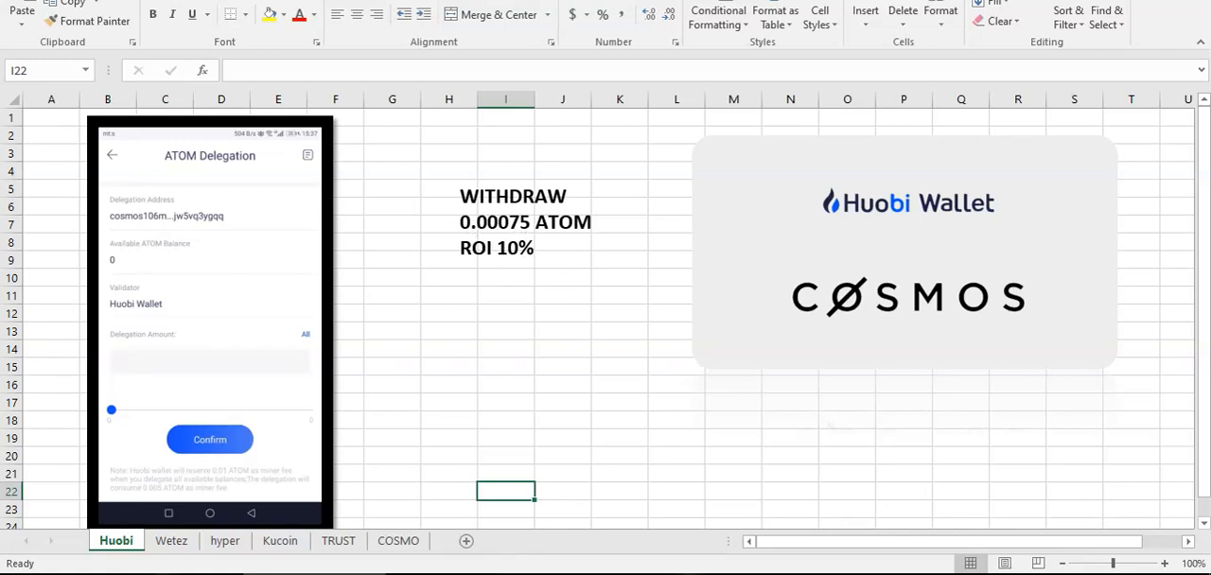
mouse_move(579, 437)
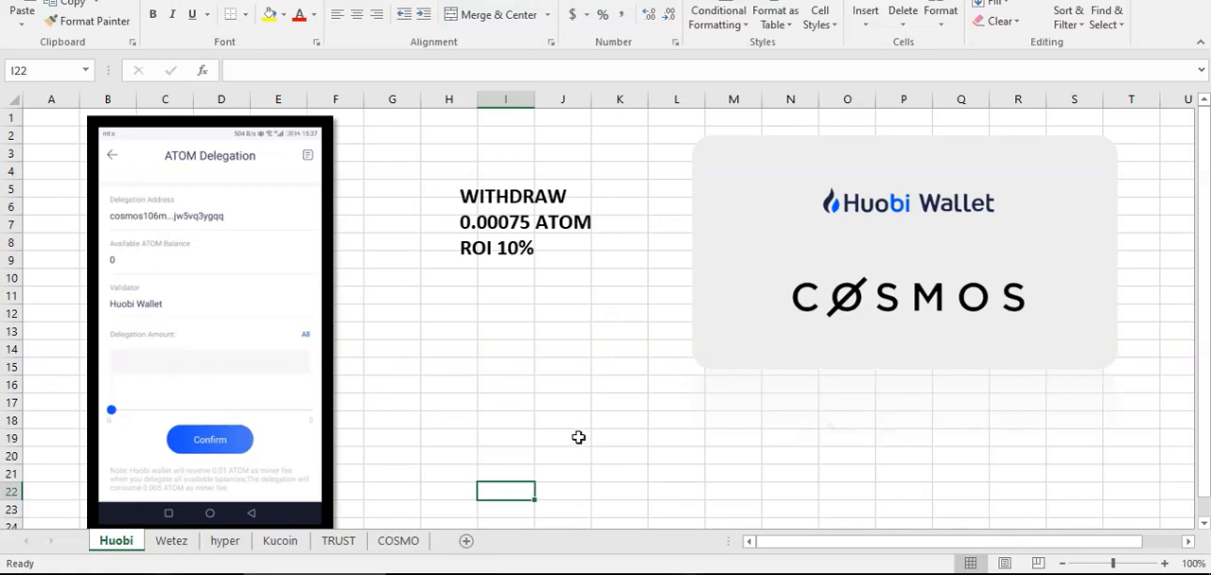
mouse_move(579, 437)
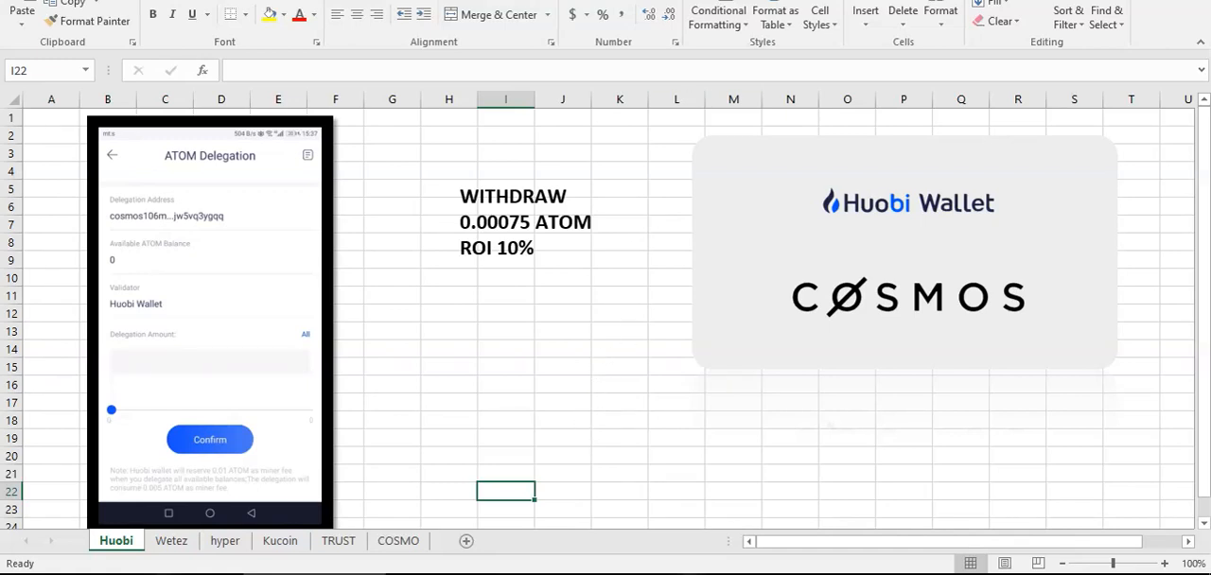
mouse_move(596, 377)
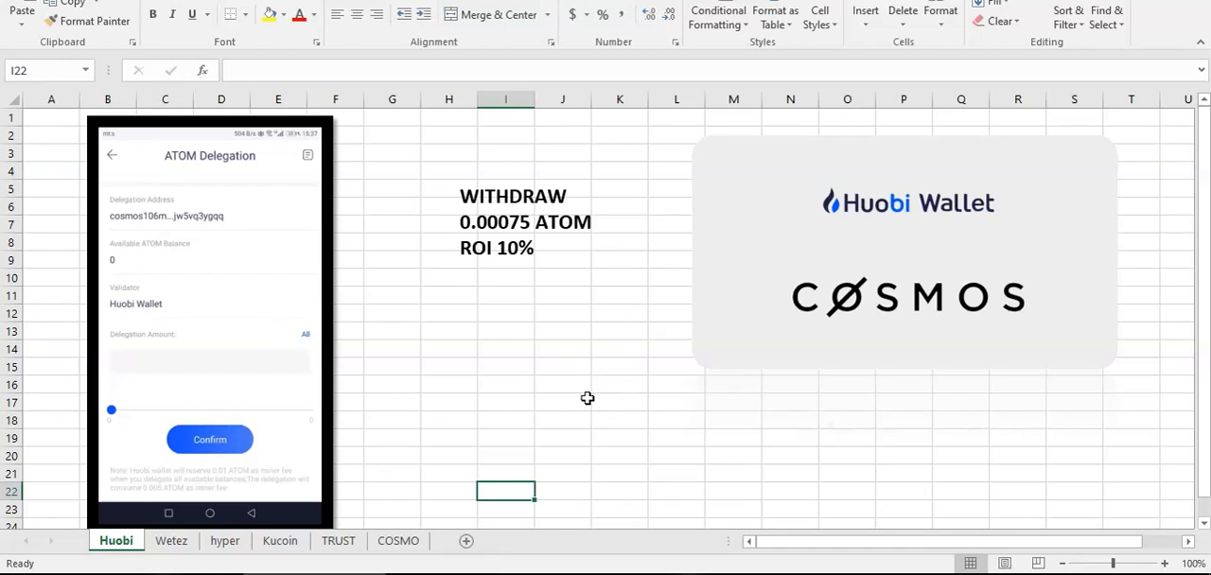
mouse_move(639, 340)
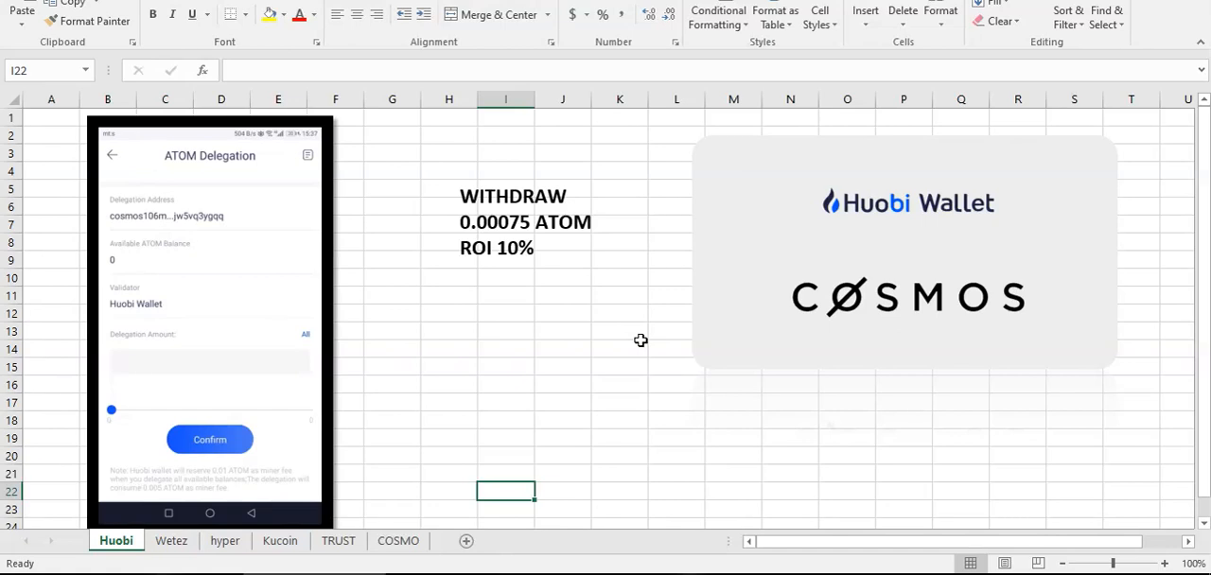
mouse_move(473, 443)
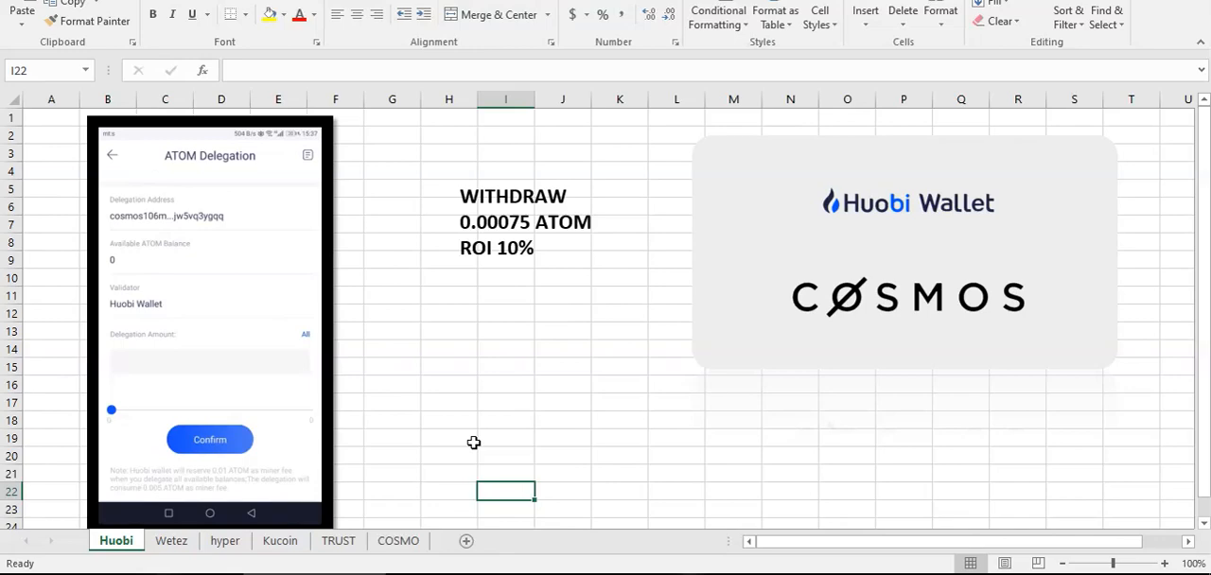
Show the Wetez sheet with its 0.001 ATOM withdrawal and ROI-VOTE note
left_click(170, 542)
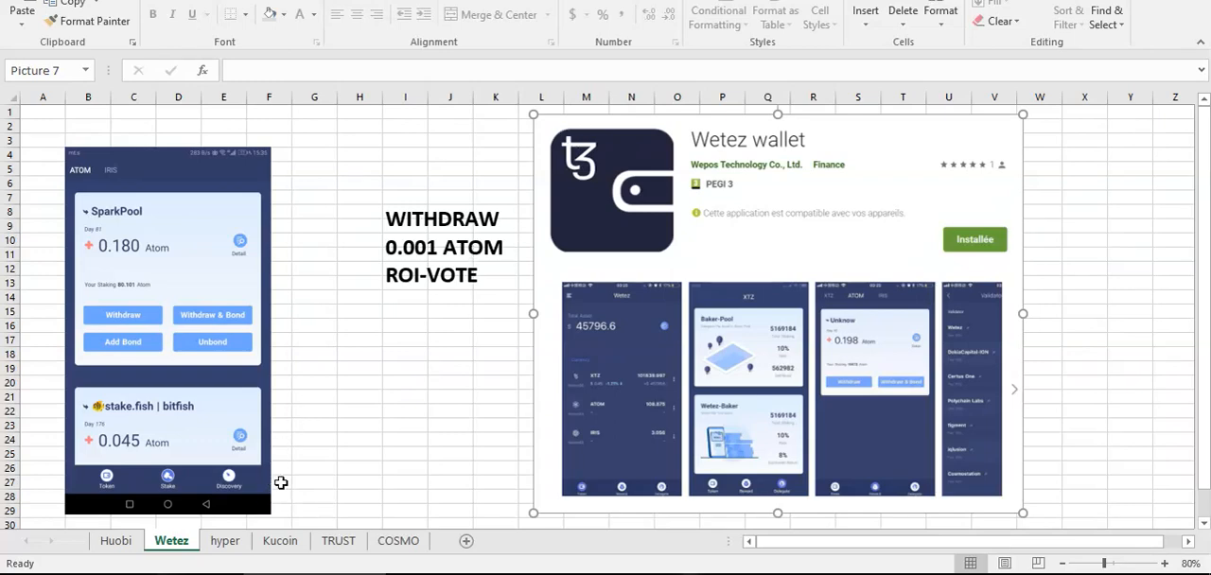
Show the hyper sheet with HyperPay's 0.1 ATOM withdrawal and 14% ROI note
left_click(226, 541)
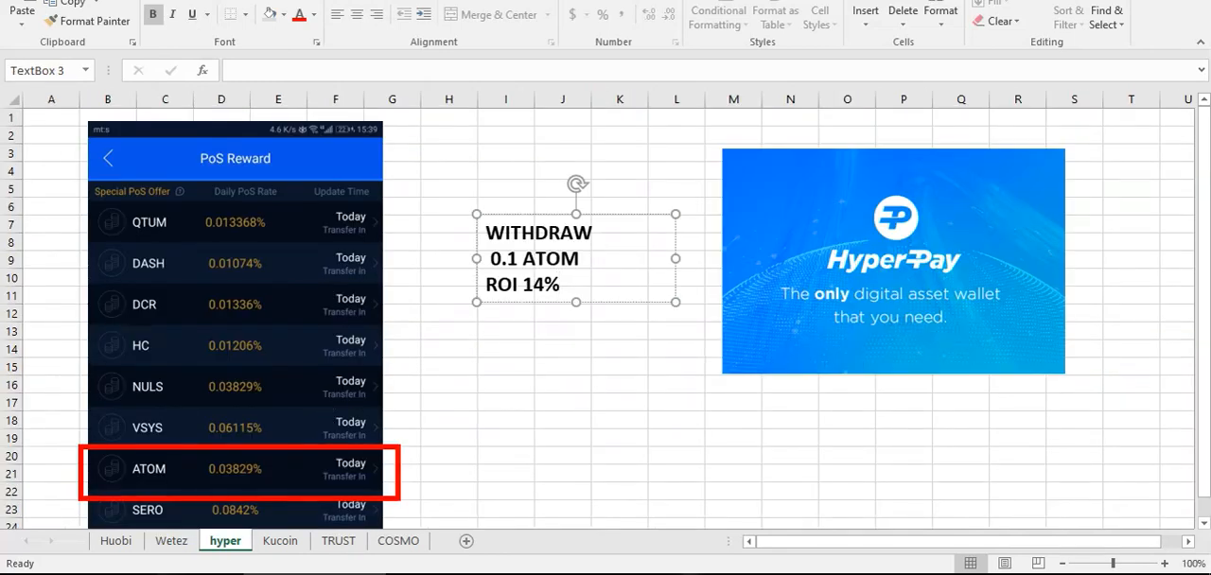
mouse_move(659, 113)
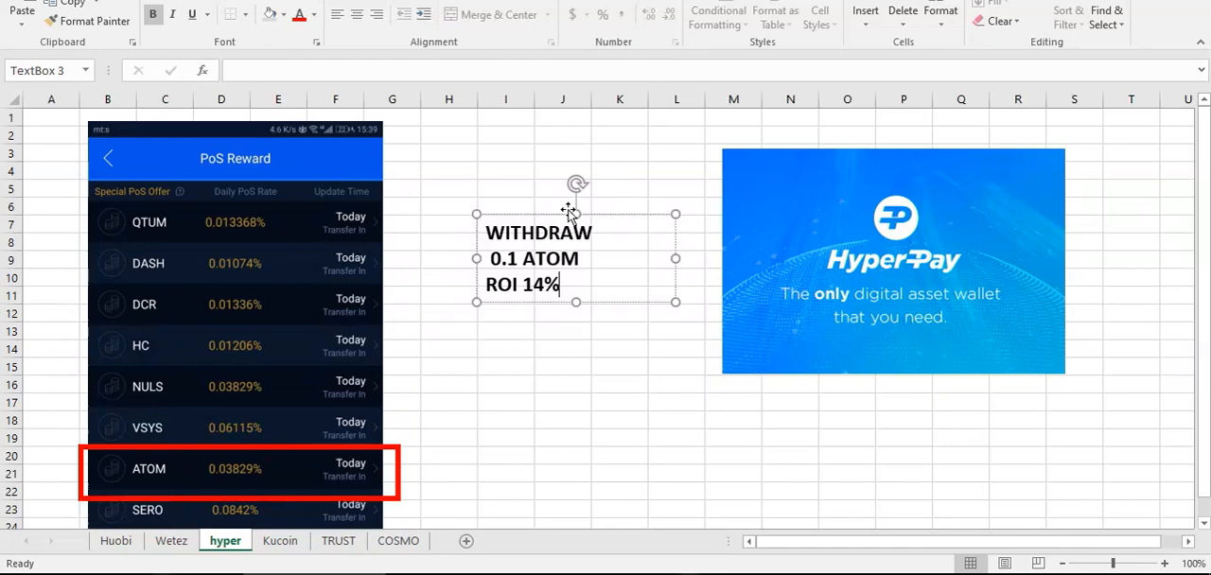
mouse_move(227, 476)
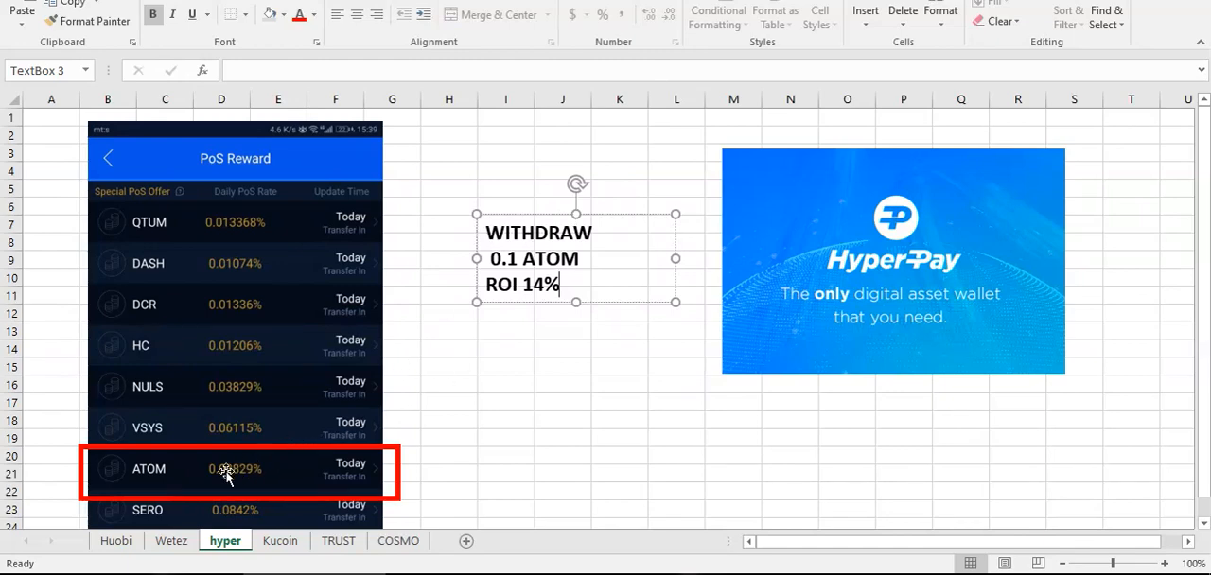
mouse_move(261, 454)
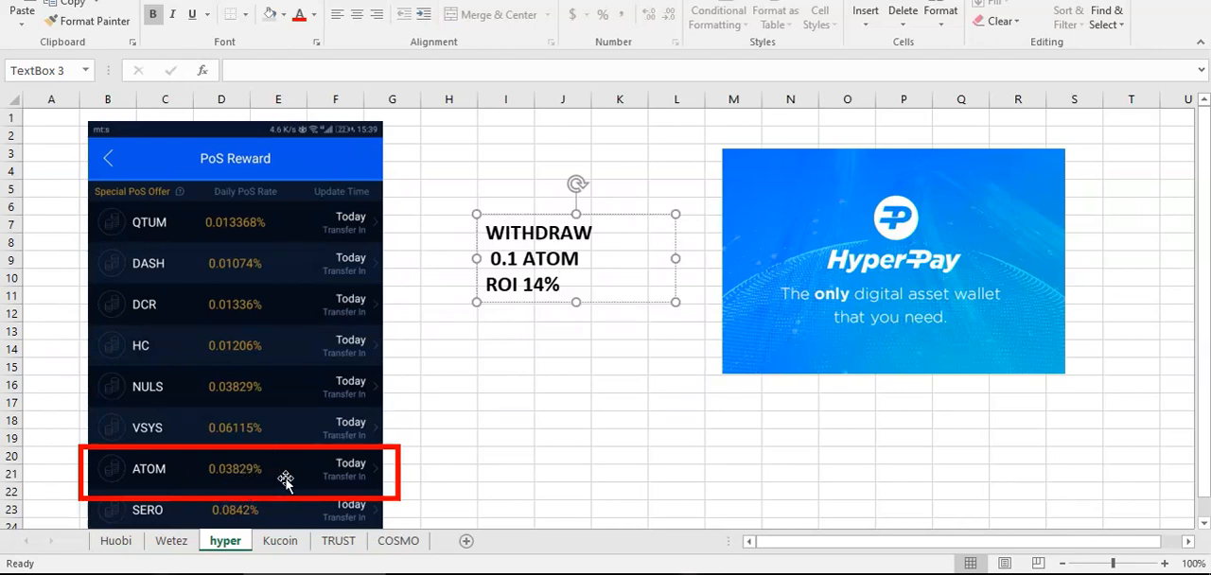
mouse_move(473, 395)
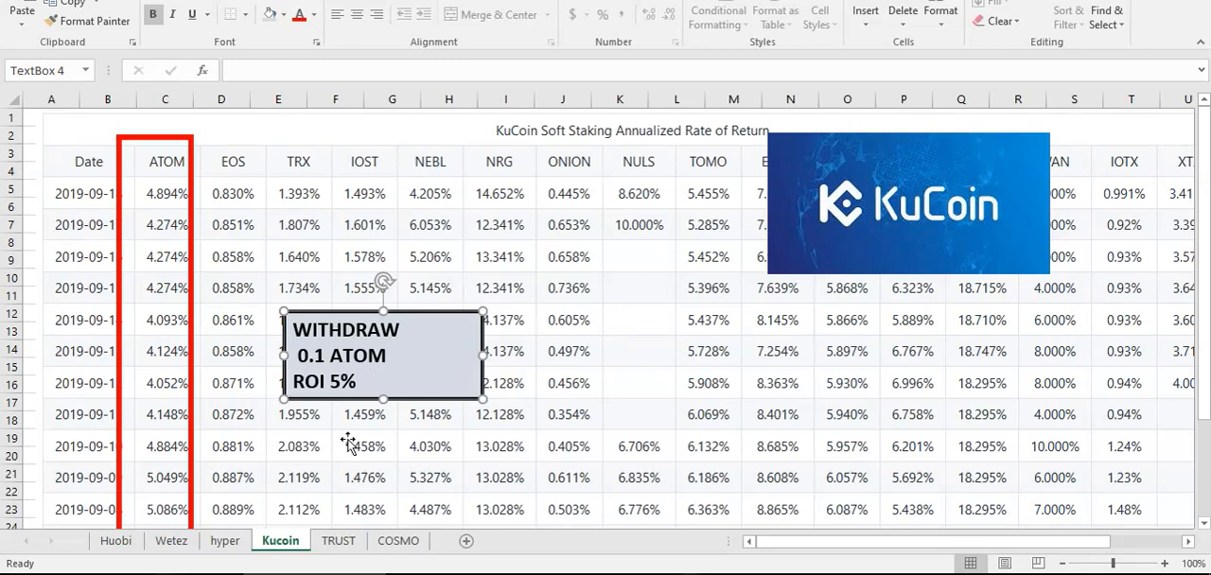
mouse_move(172, 199)
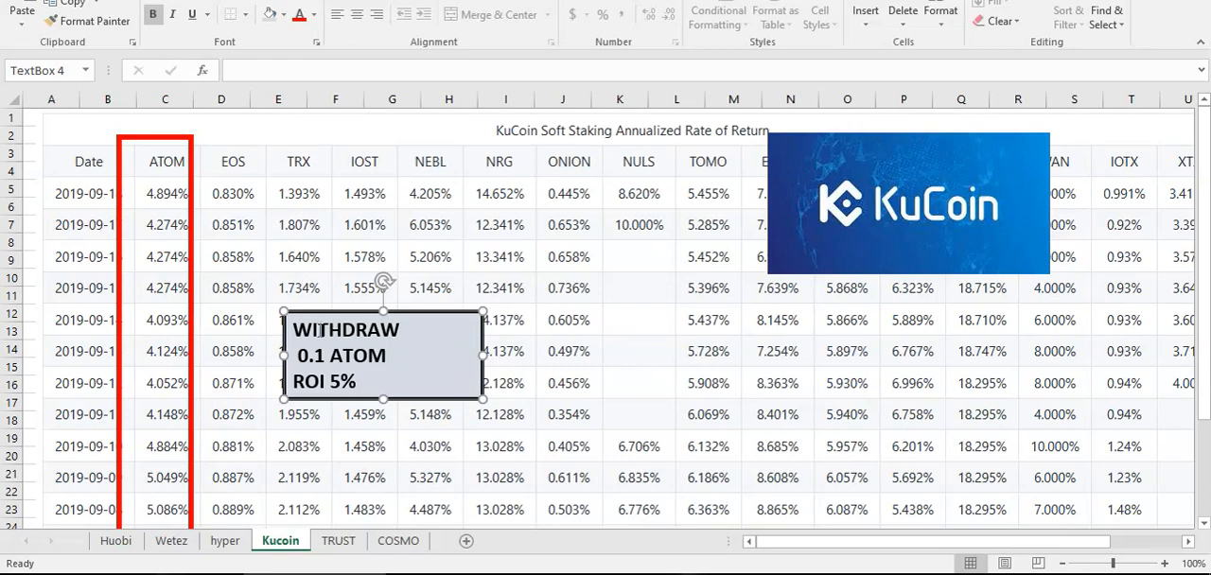
Compare the TRUST and COSMO sheets, both noting 10% ROI, finishing on TRUST
left_click(337, 541)
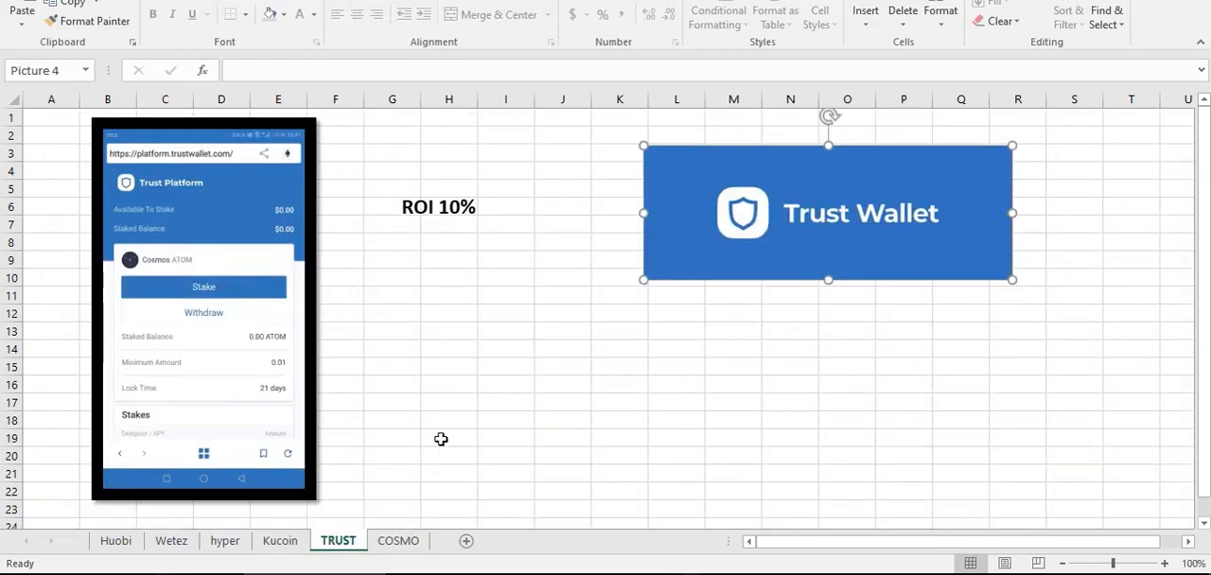
left_click(397, 541)
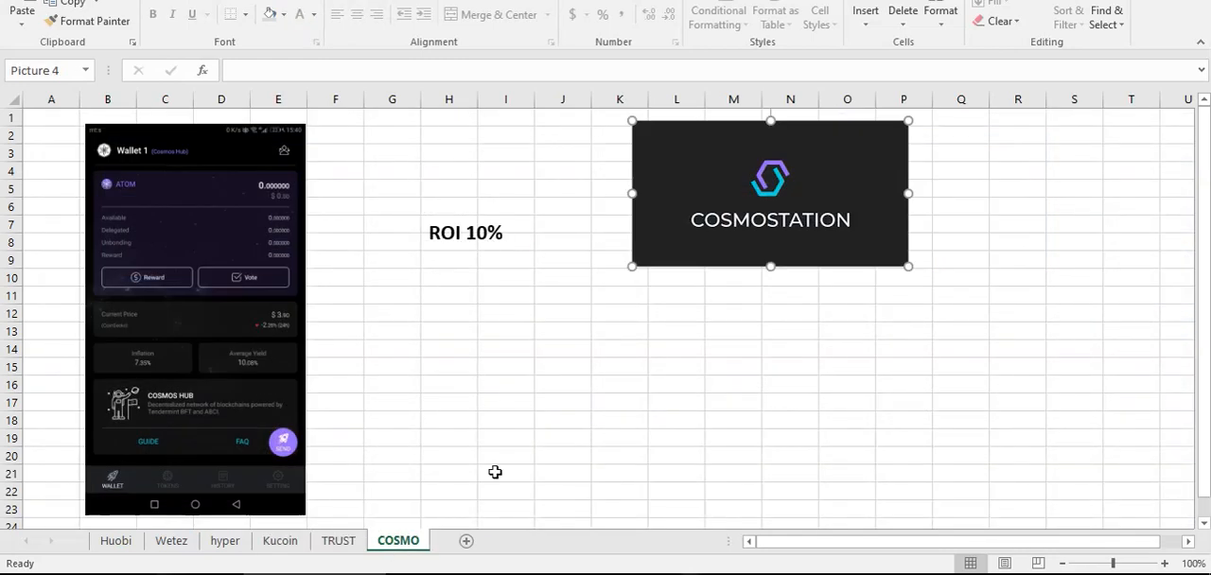
left_click(336, 541)
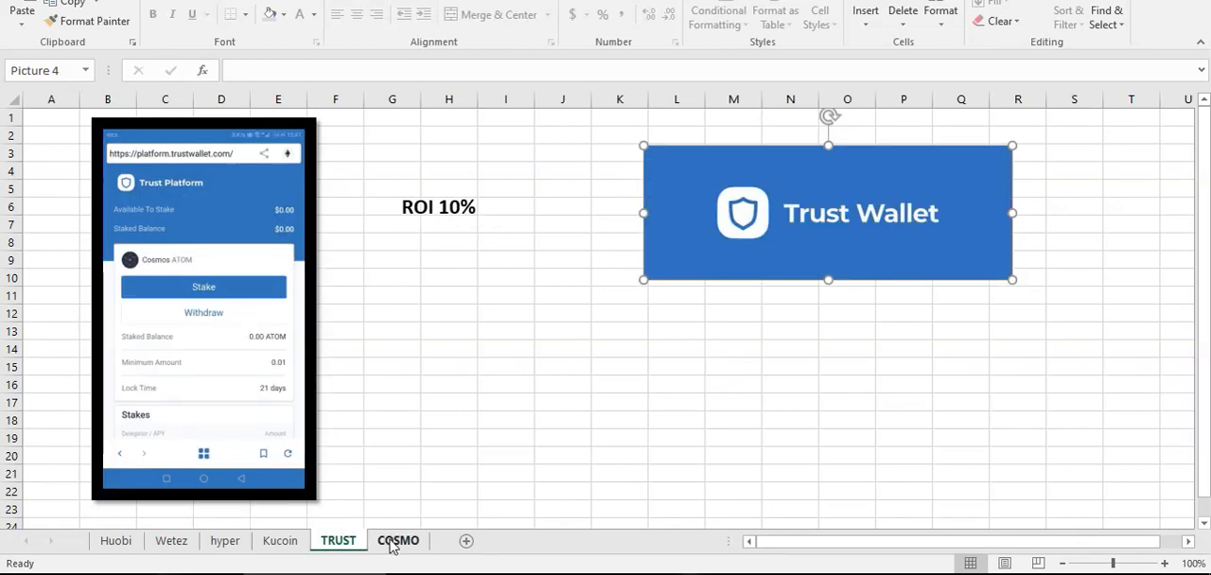
left_click(397, 541)
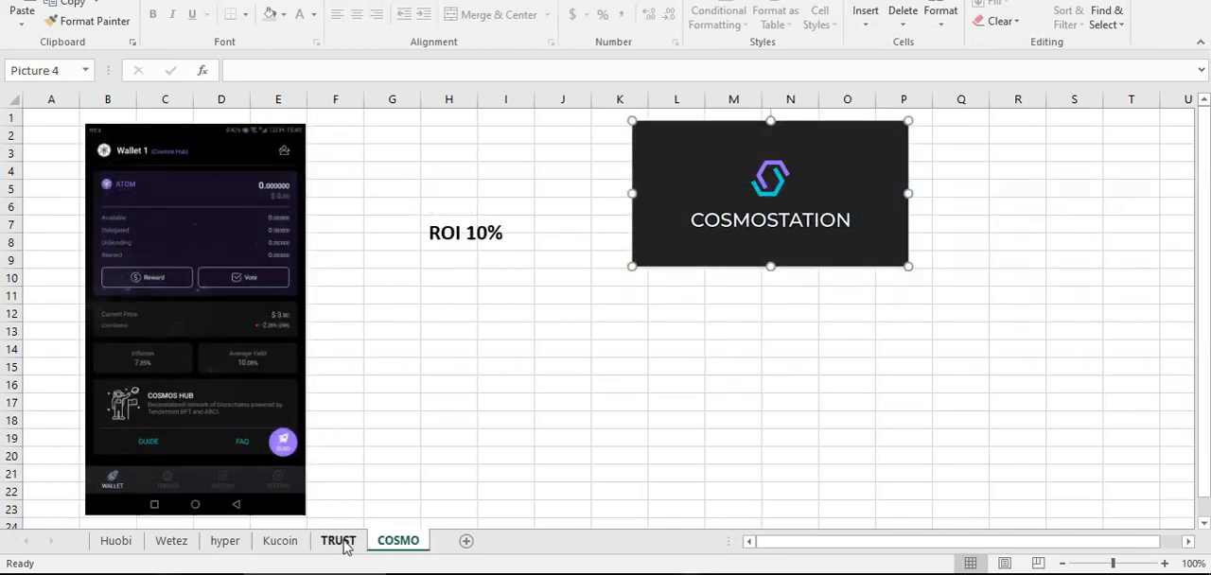
left_click(336, 541)
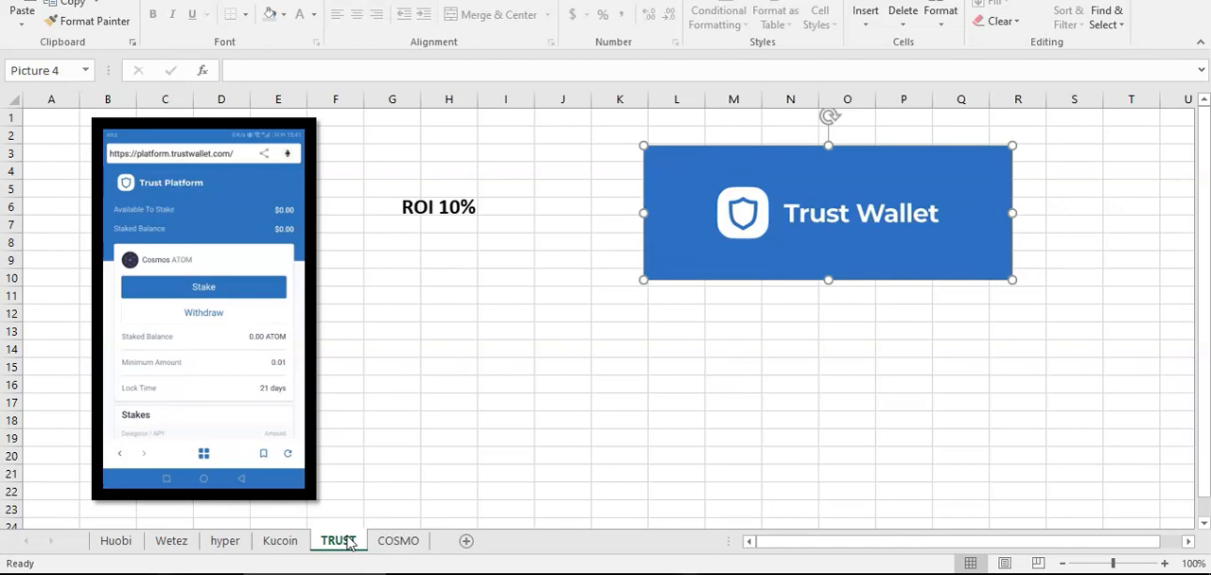
mouse_move(477, 418)
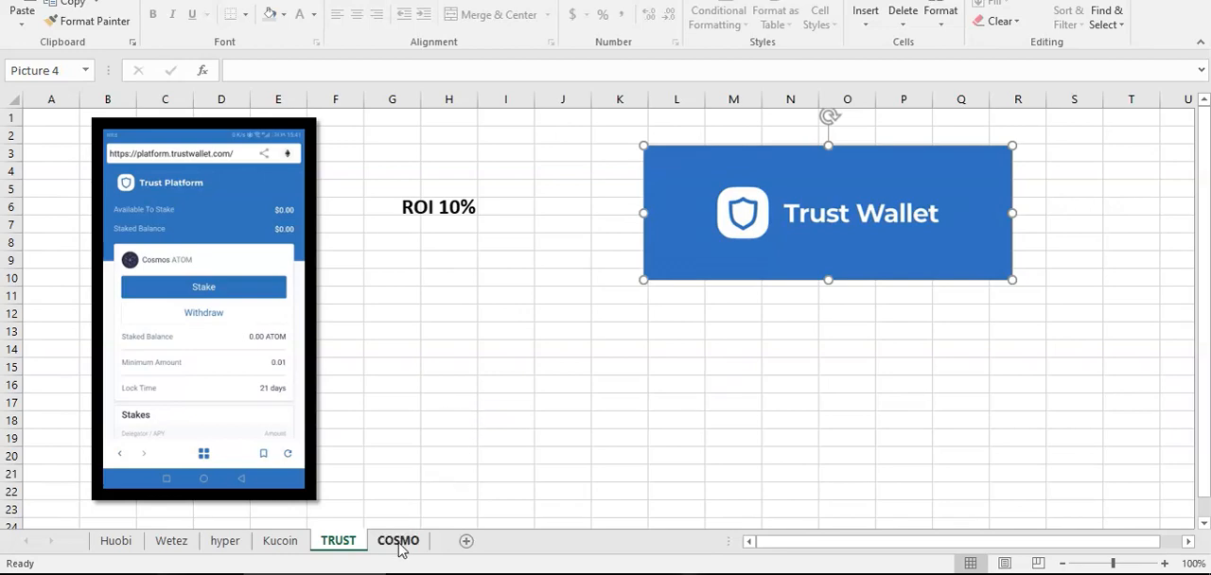
left_click(397, 541)
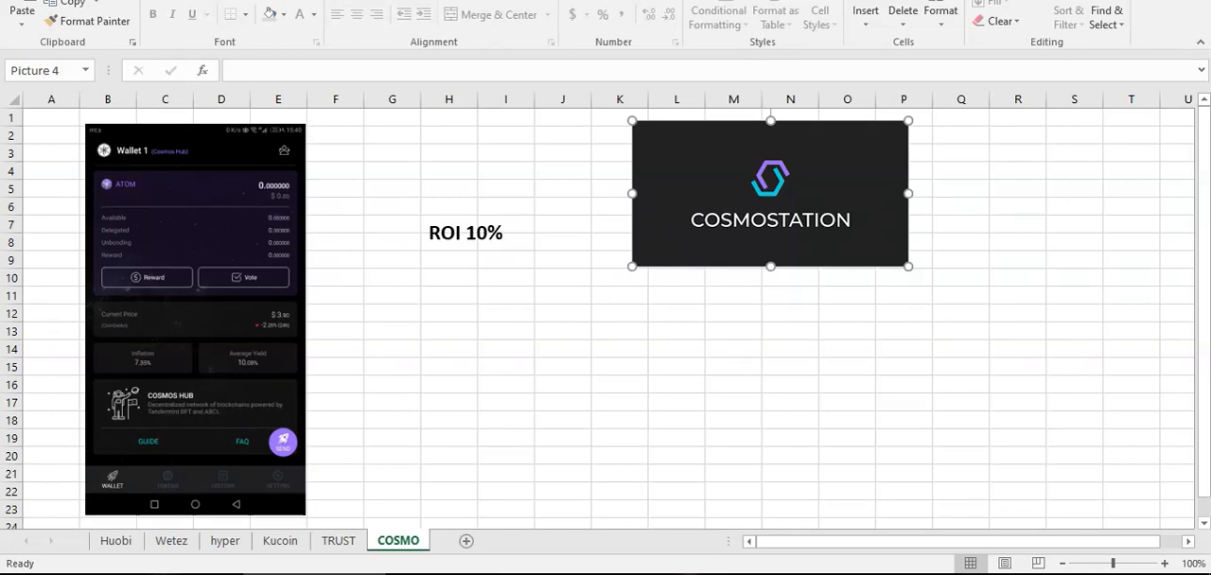
mouse_move(704, 98)
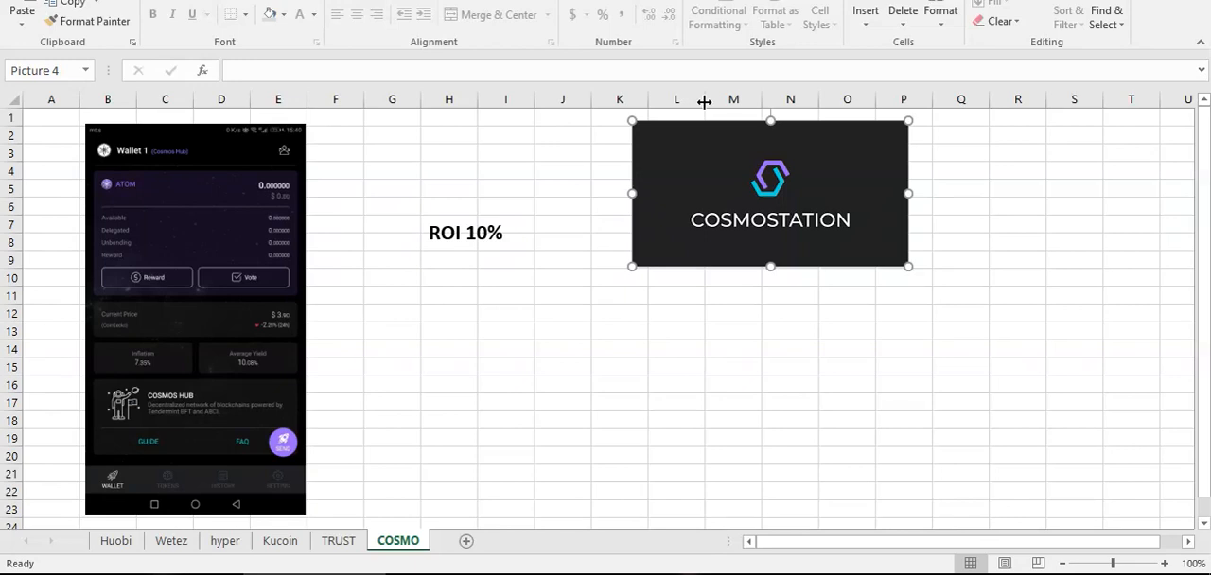
mouse_move(609, 87)
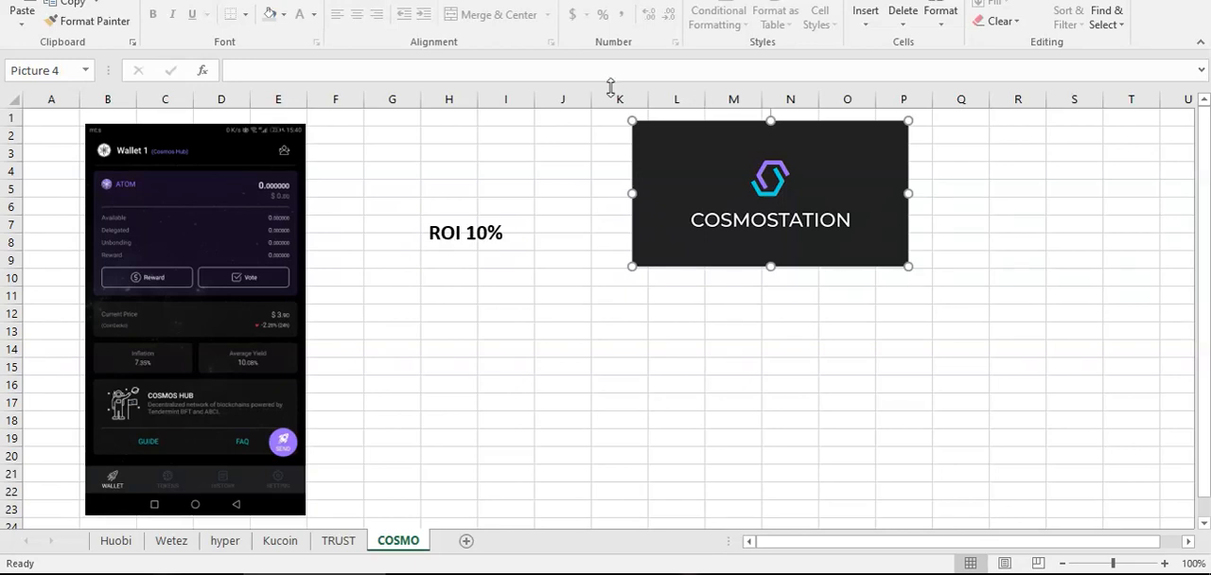
mouse_move(382, 432)
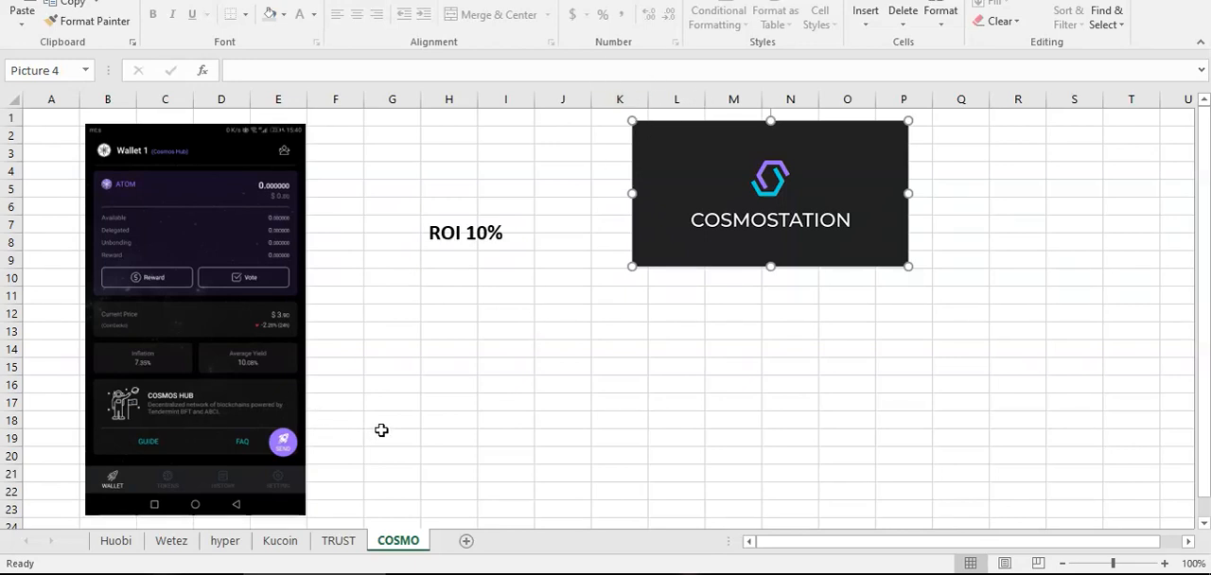
mouse_move(526, 341)
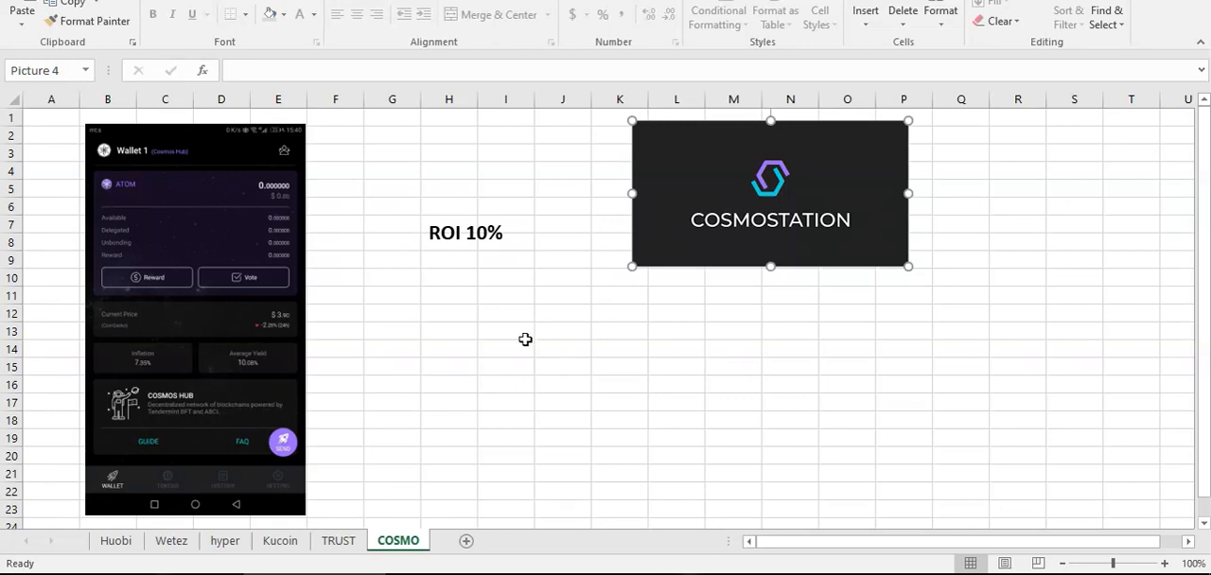
mouse_move(530, 371)
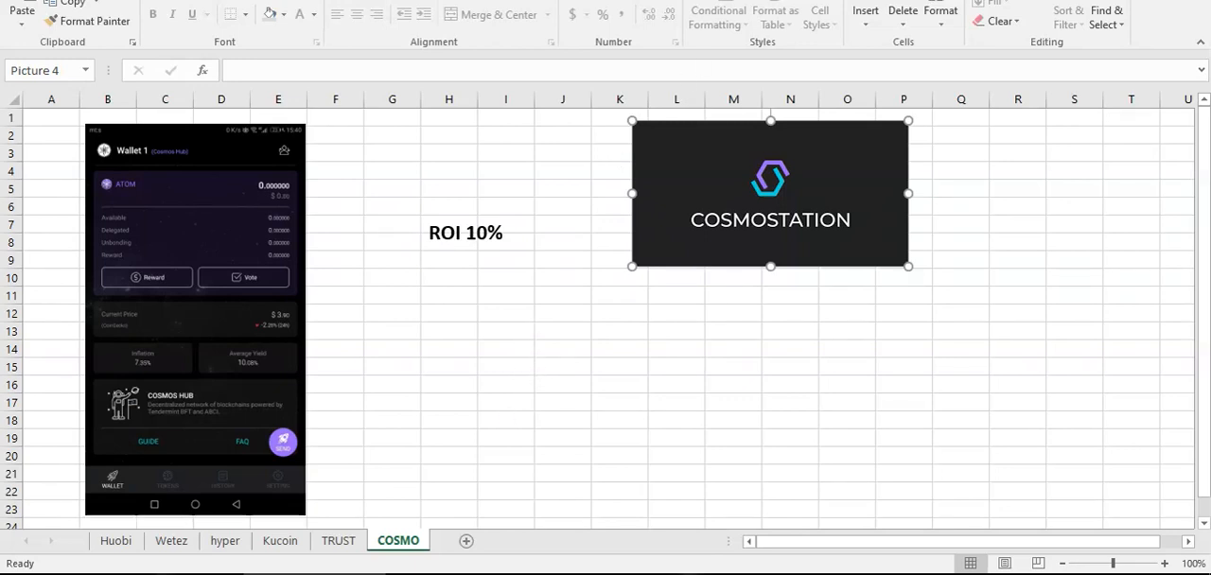
mouse_move(456, 412)
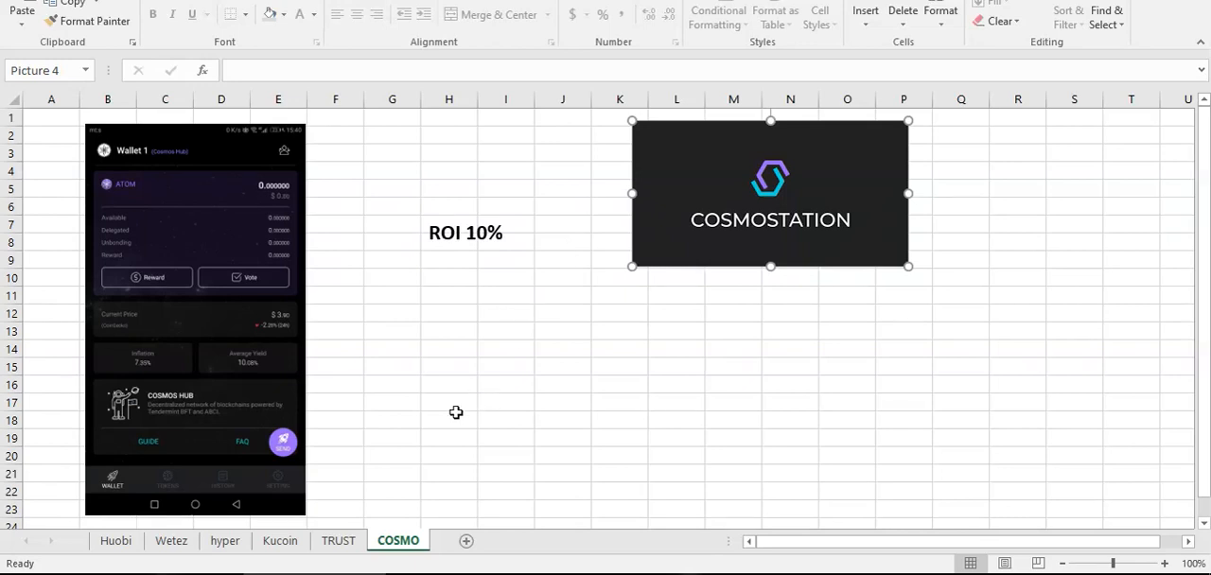
mouse_move(450, 422)
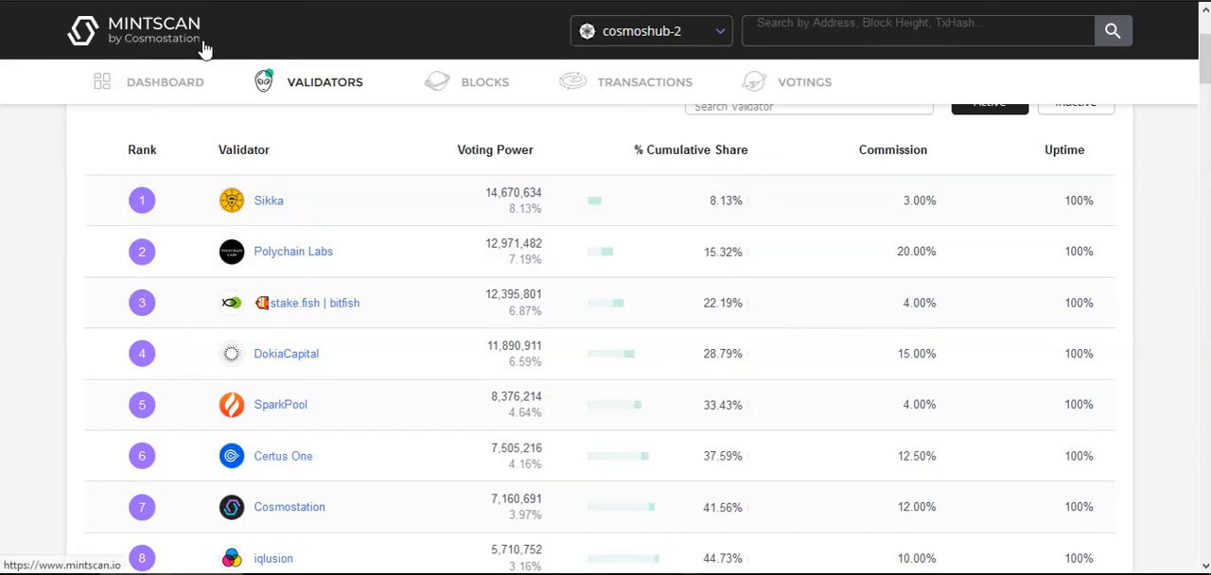
mouse_move(200, 236)
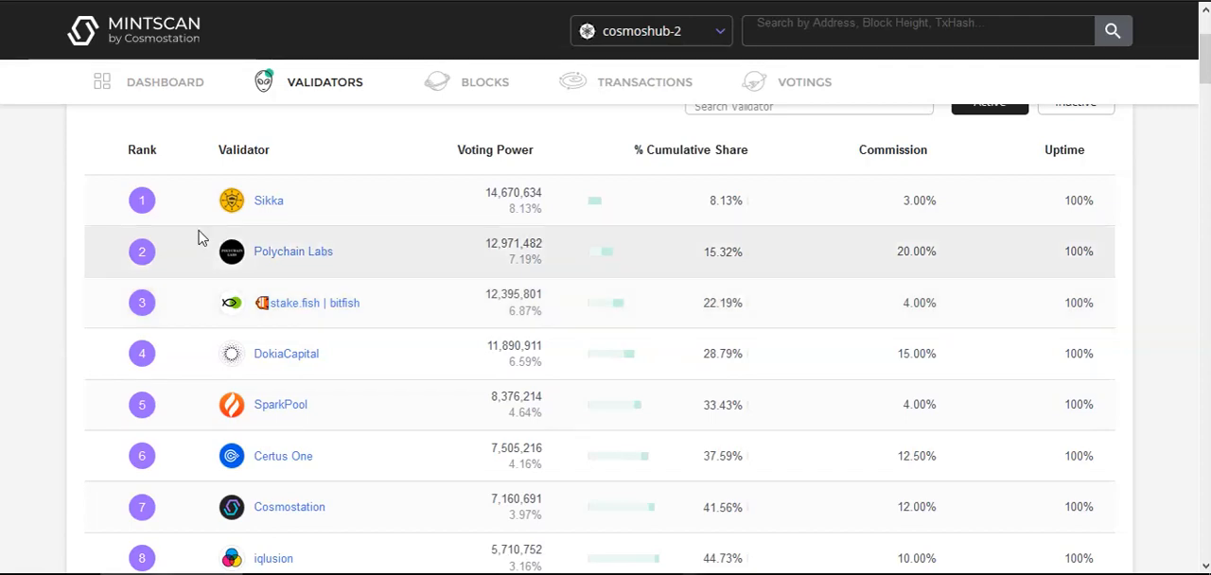
mouse_move(507, 176)
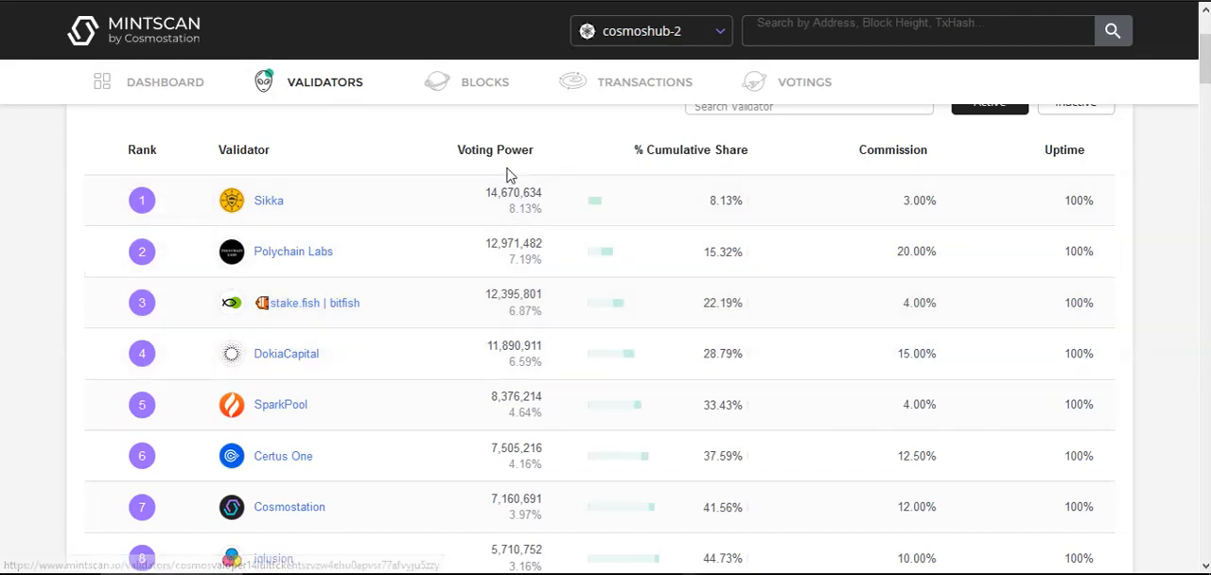
Scroll through the cosmoshub-2 validator ranks with voting power, commission and uptime, then back to the top
scroll("down", 3)
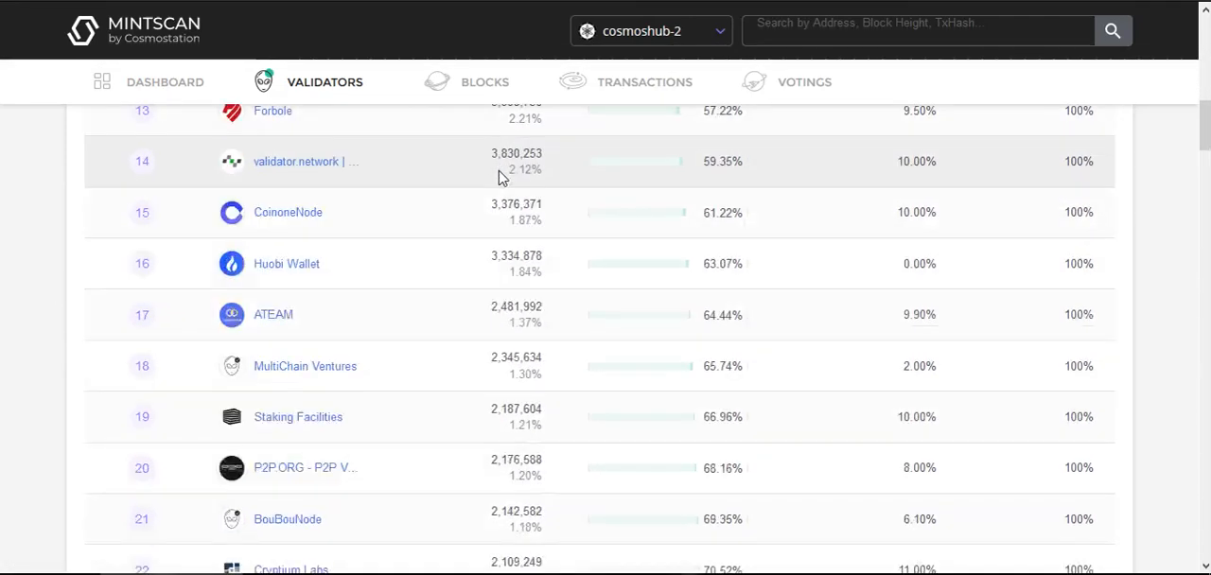
scroll("up", 3)
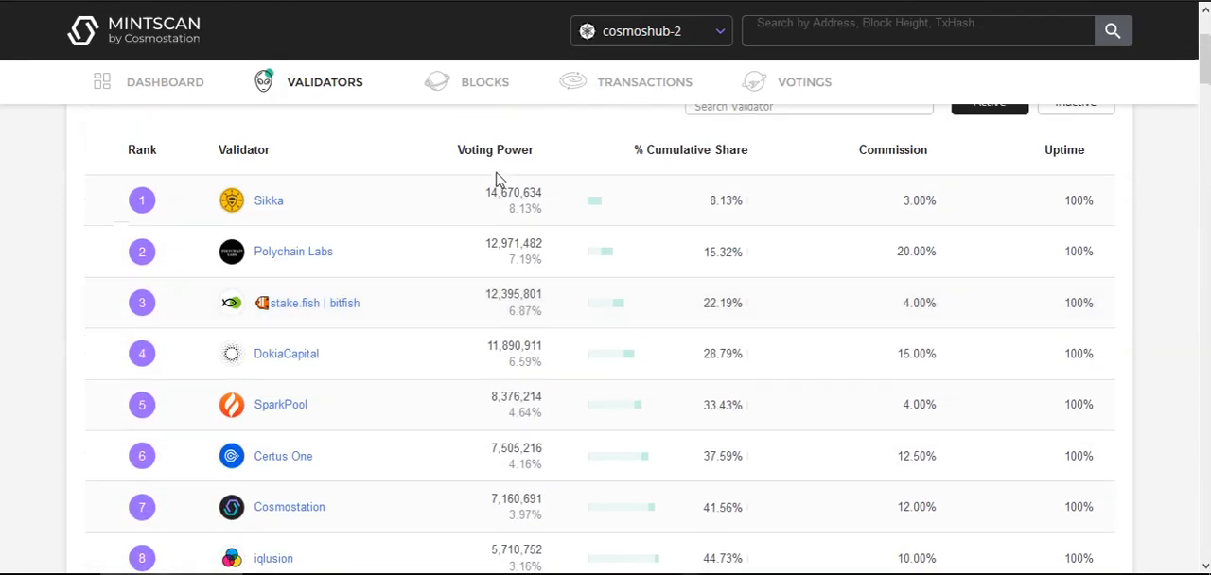
mouse_move(927, 201)
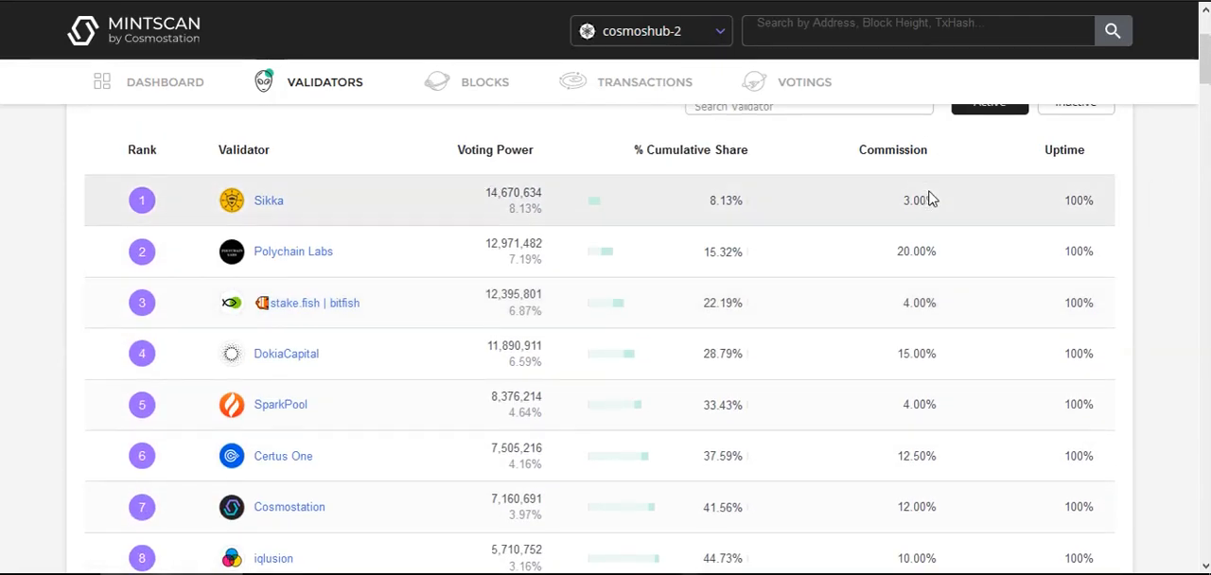
mouse_move(968, 333)
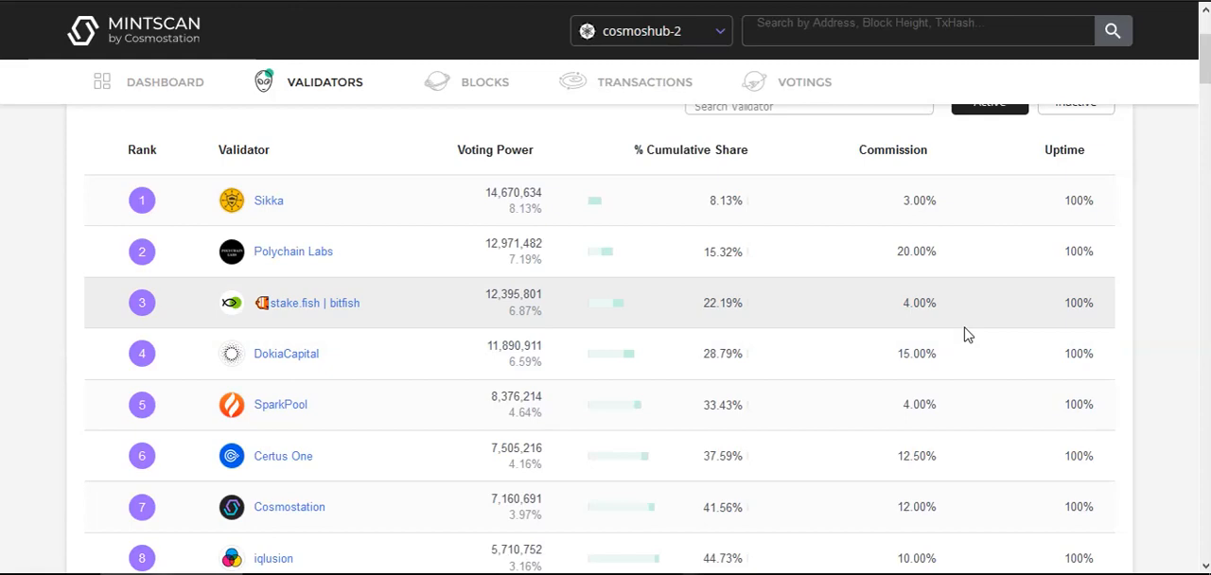
mouse_move(1075, 167)
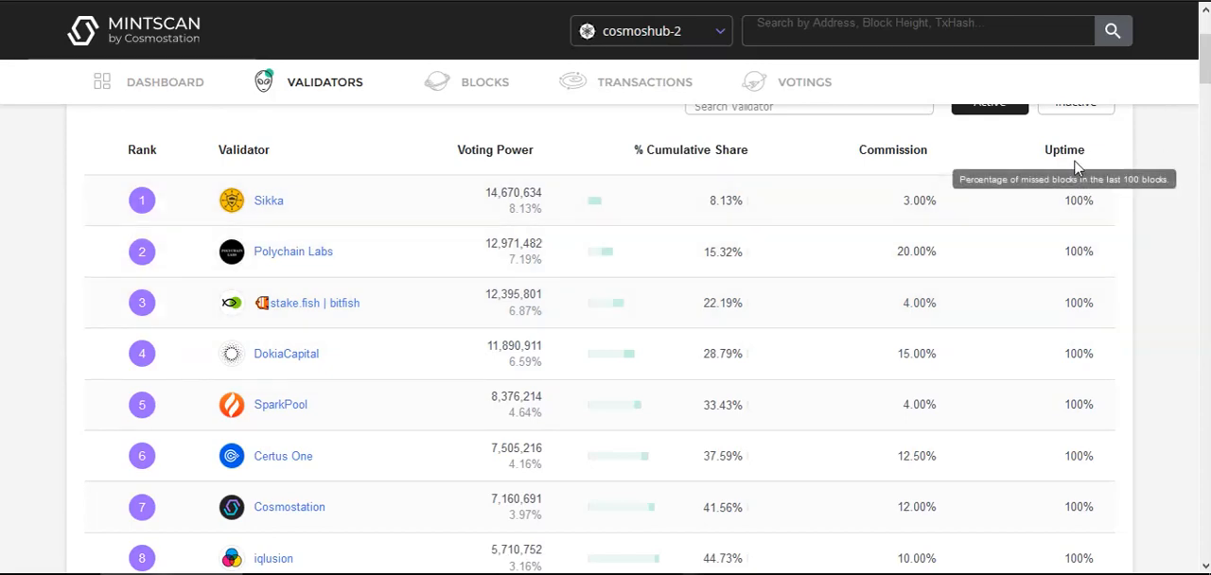
scroll("down", 3)
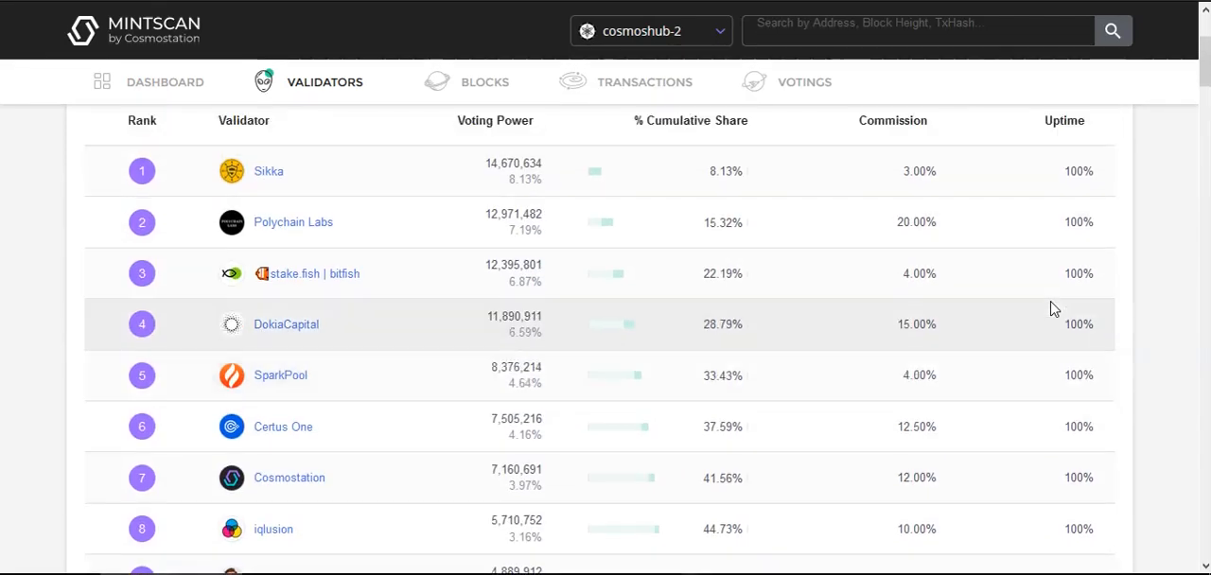
scroll("down", 3)
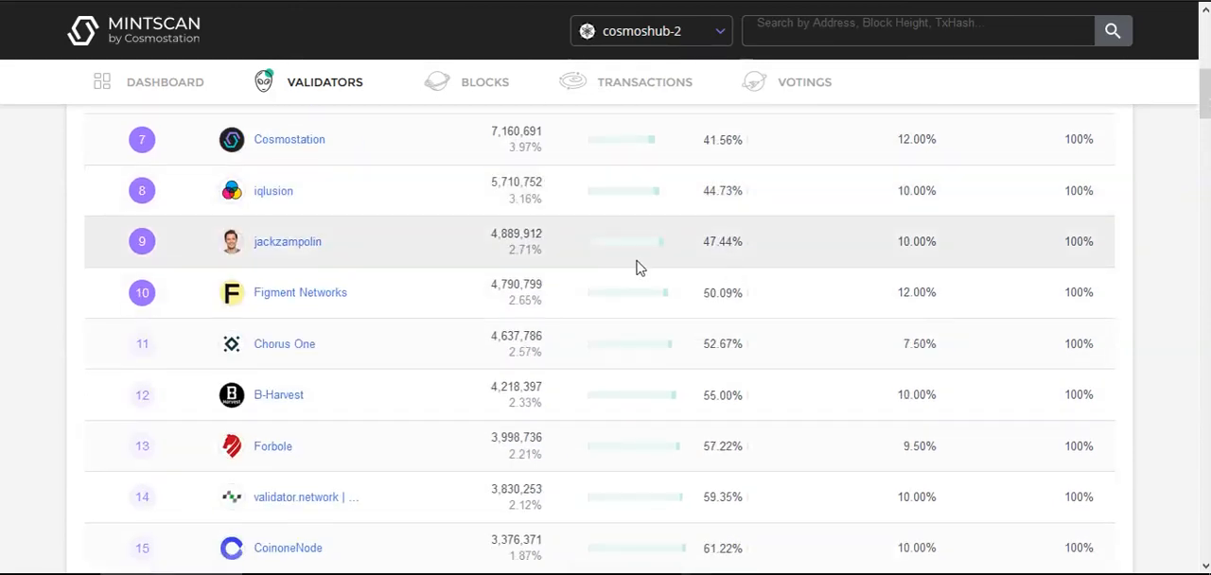
scroll("down", 3)
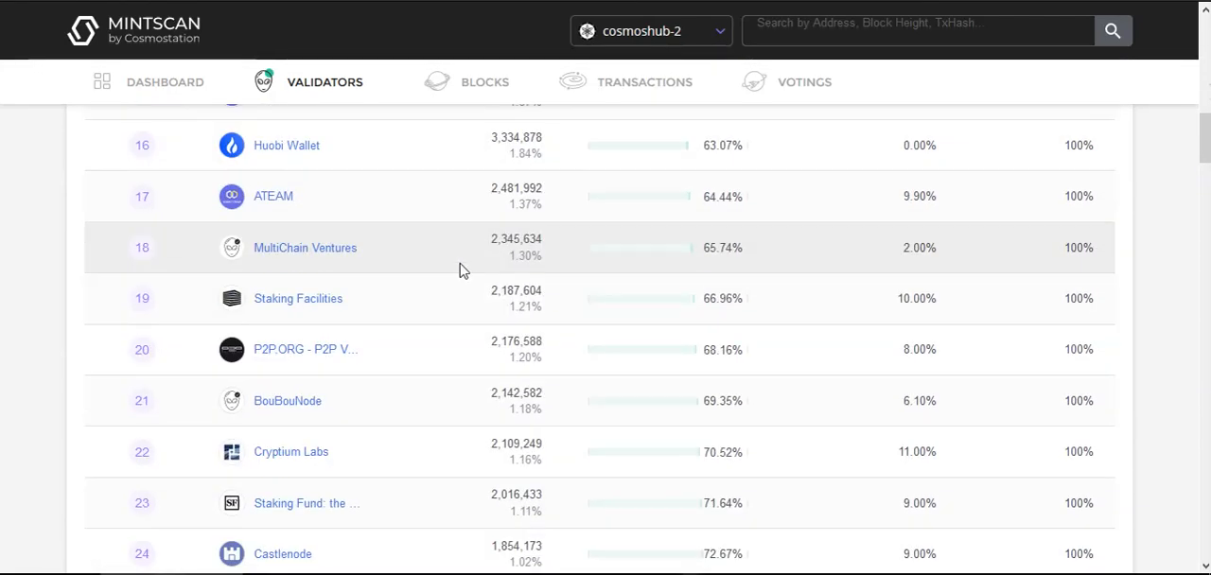
scroll("down", 3)
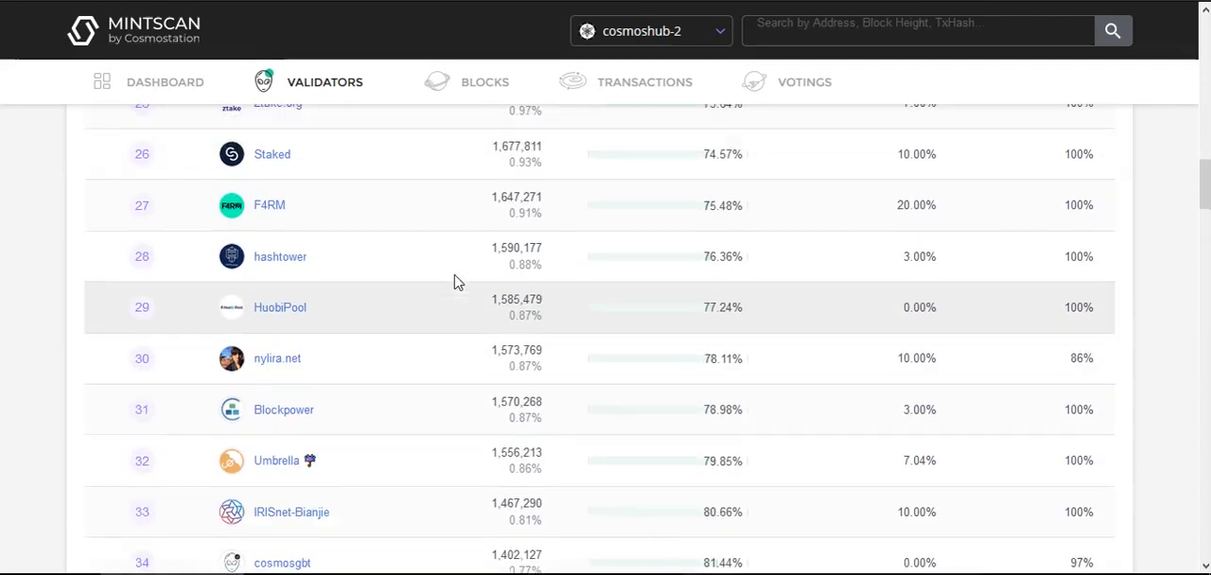
scroll("up", 3)
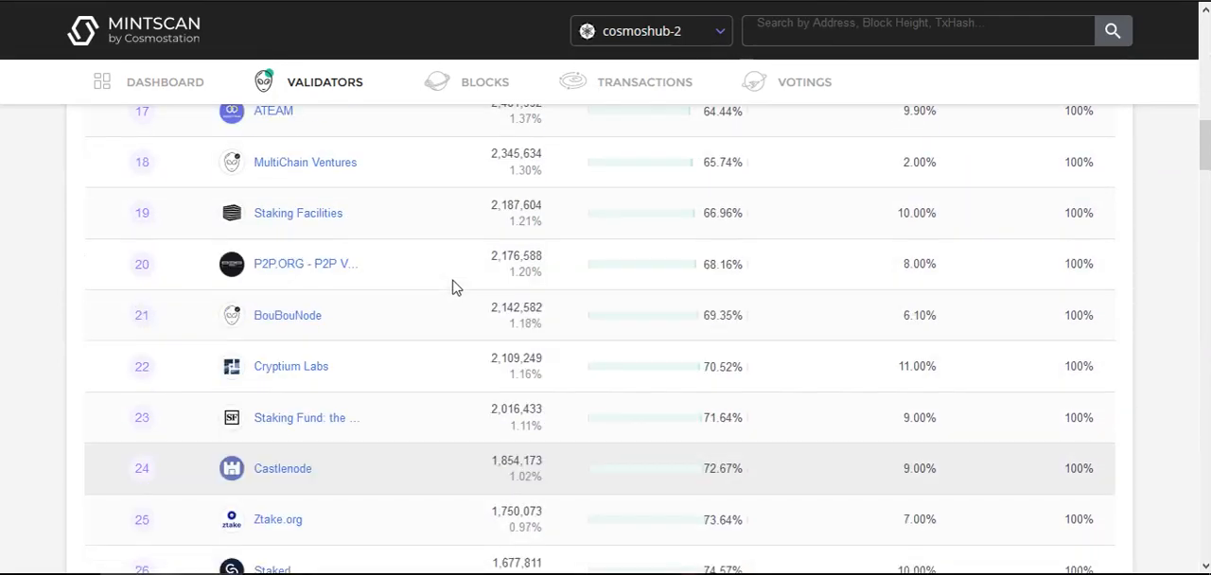
scroll("up", 3)
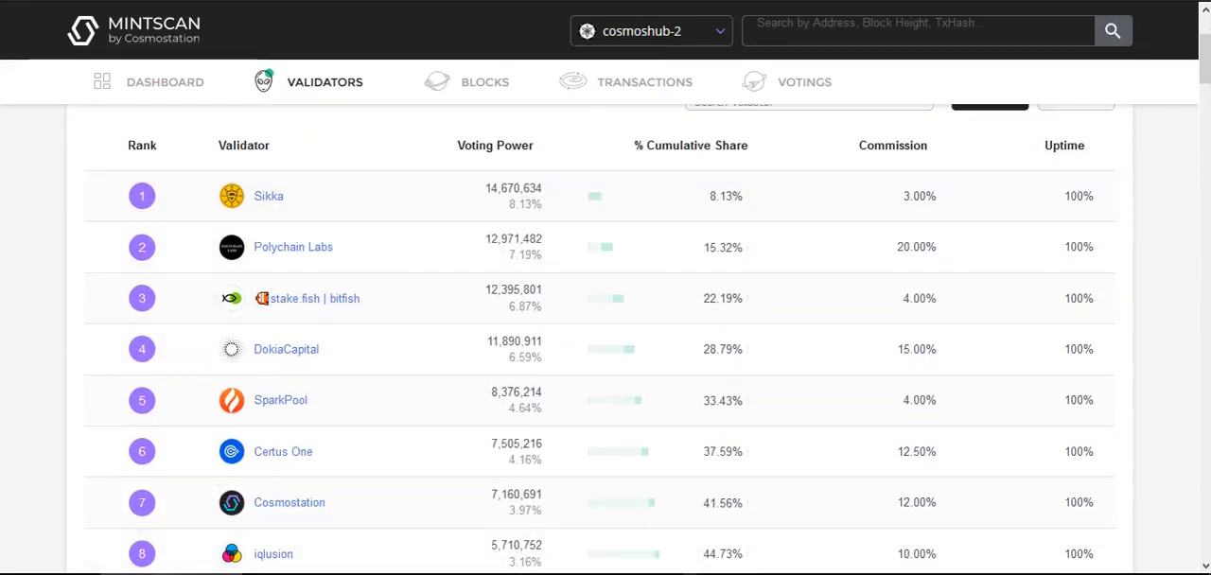